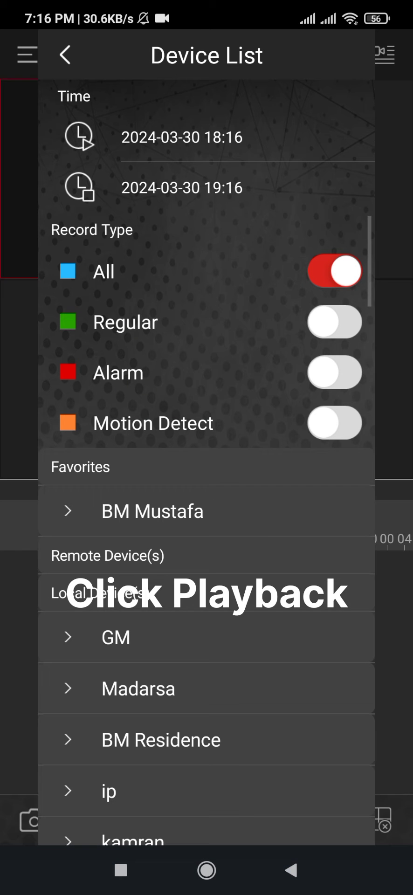
Expand the GM recorder and pick a camera, returning to the 2024-03-30 Playback screen.
{"action": "left_click", "coordinate": [114, 637]}
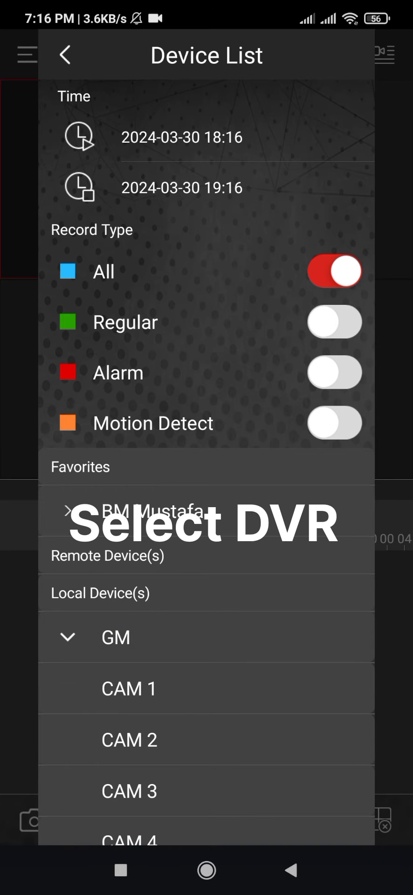
{"action": "left_click", "coordinate": [65, 55]}
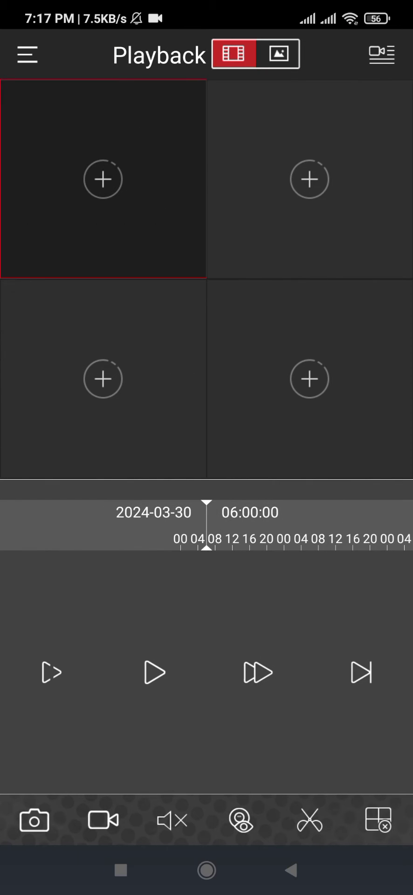
Start playback of the four chosen cameras from the device list.
{"action": "left_click", "coordinate": [103, 179]}
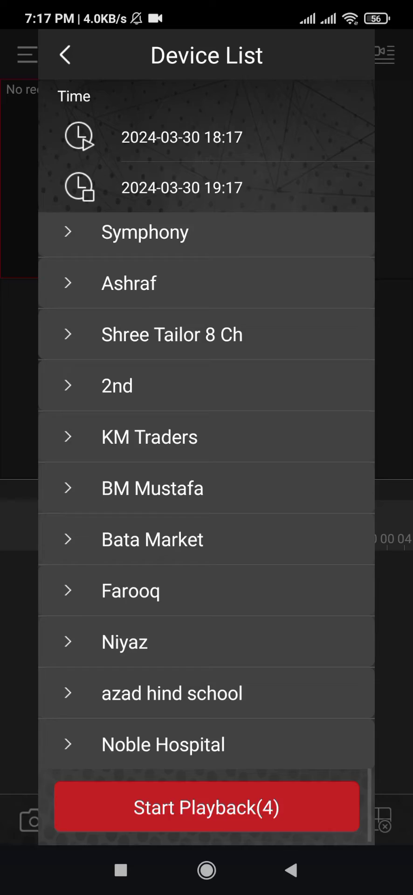
{"action": "left_click", "coordinate": [206, 806]}
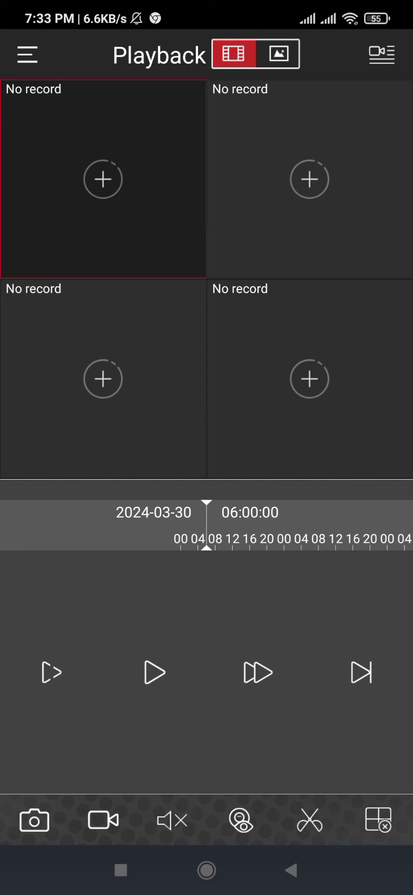
Switch to Live Preview from the side menu and start GM CAM 1.
{"action": "left_click", "coordinate": [26, 55]}
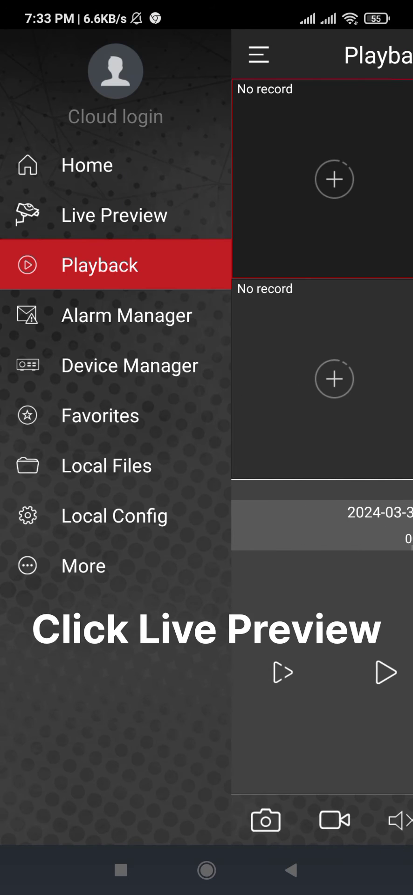
{"action": "left_click", "coordinate": [114, 214]}
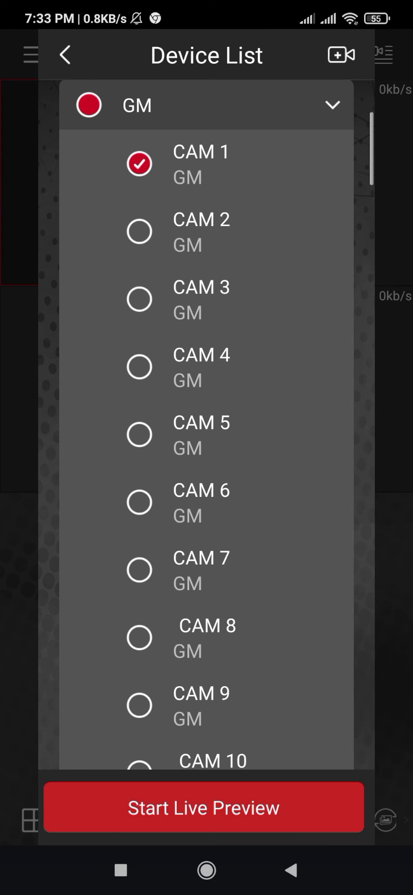
{"action": "left_click", "coordinate": [204, 806]}
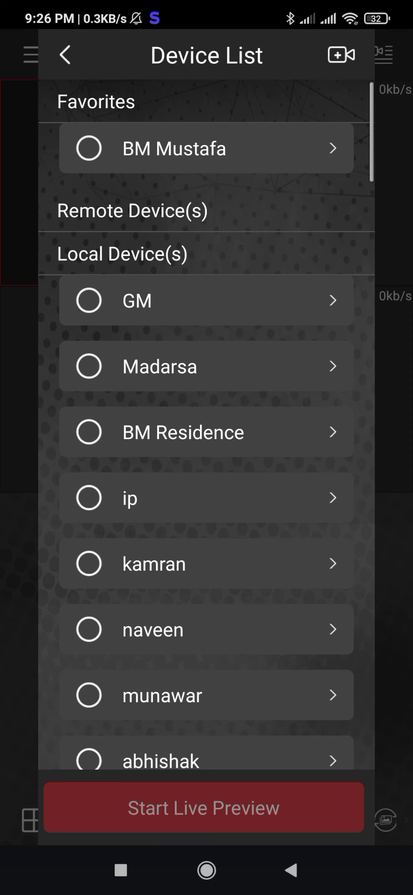
Select the GM recorder under Local Device(s) to play CAM 1 footage from 20:26.
{"action": "left_click", "coordinate": [203, 807]}
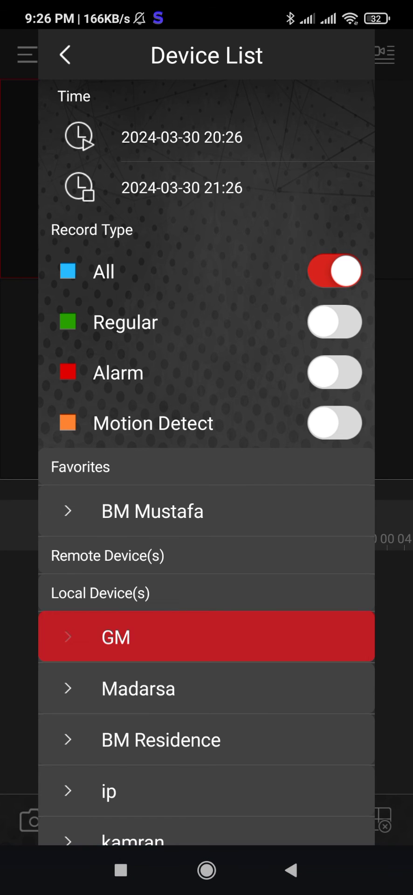
{"action": "left_click", "coordinate": [207, 637]}
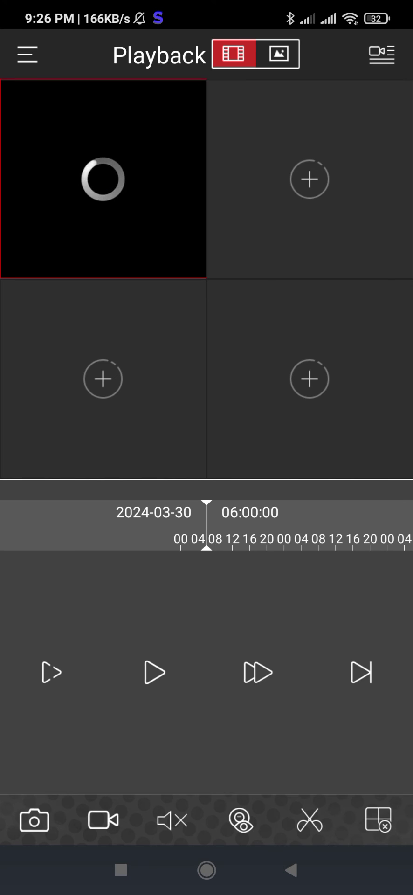
{"action": "left_click", "coordinate": [154, 671]}
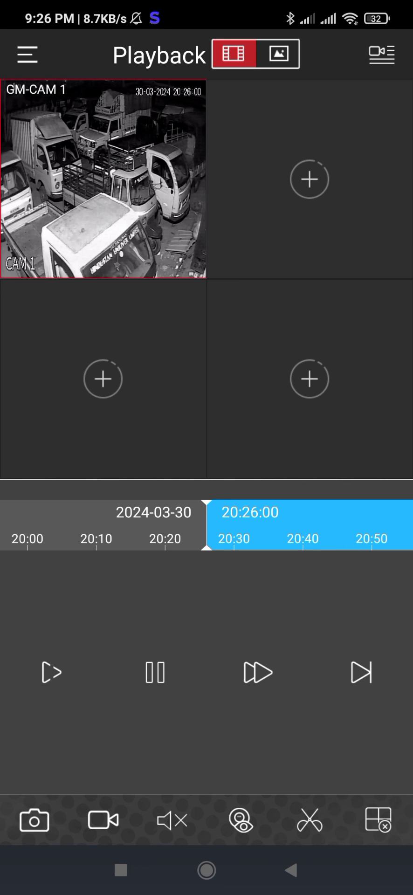